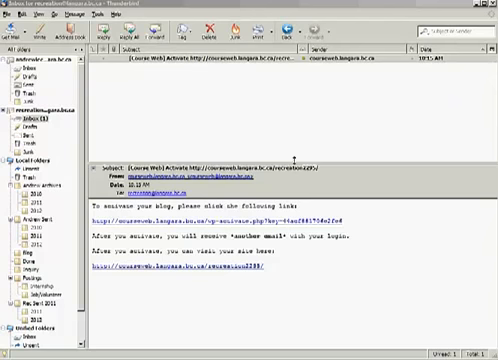
mouse_move(196, 64)
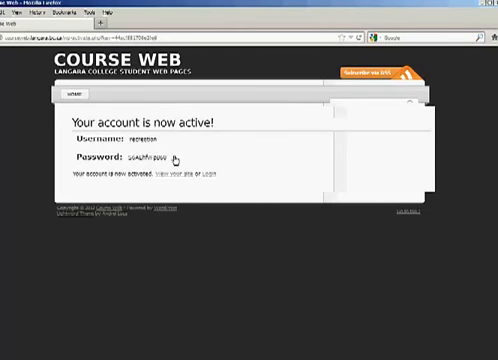
- Select the generated password on the activation page to copy it
double_click(136, 156)
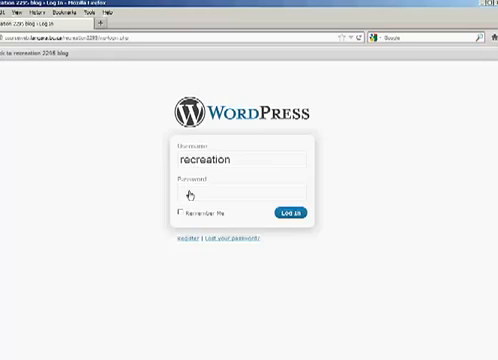
- Log in to WordPress with the username and pasted password
type("password")
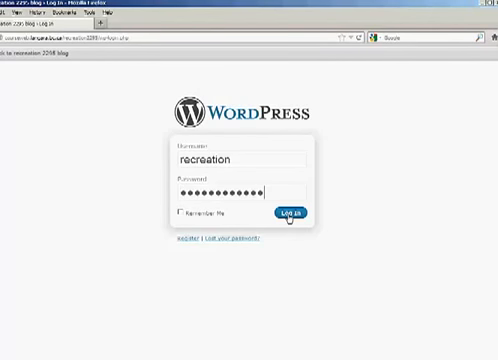
left_click(284, 212)
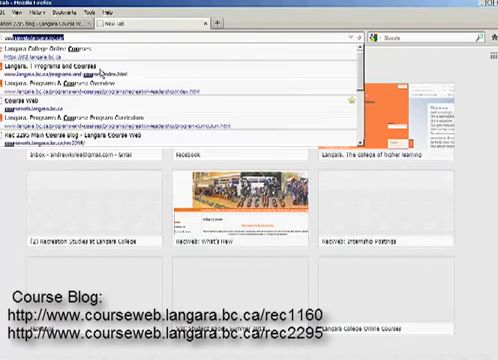
- Navigate to the Rec 2295 Main Course Blog via the courseweb address suggestion
type("courseweb")
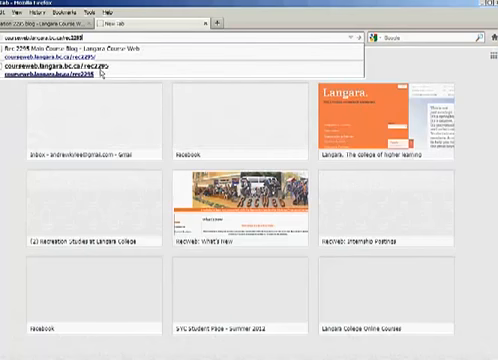
left_click(70, 66)
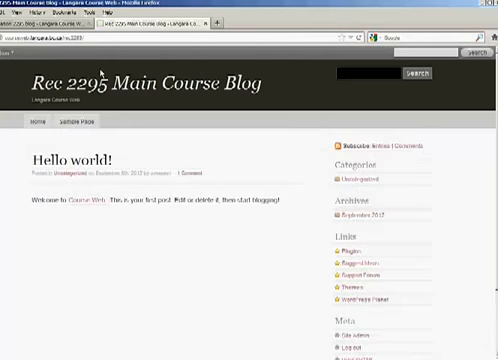